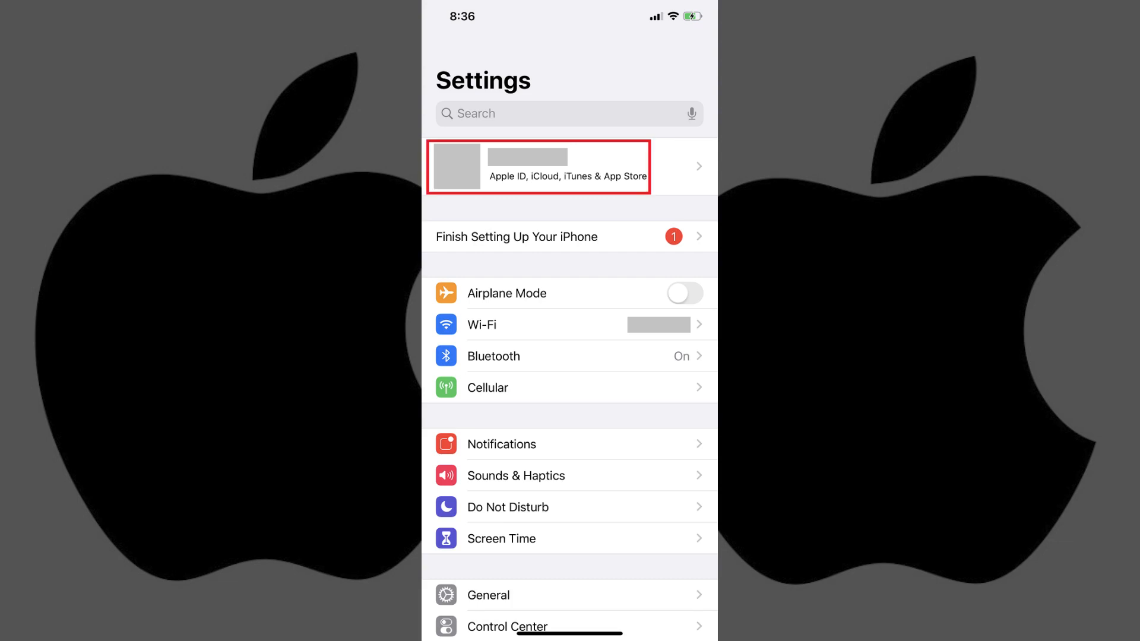
Step: Open the Apple ID account page from the banner at the top of Settings
left_click(538, 166)
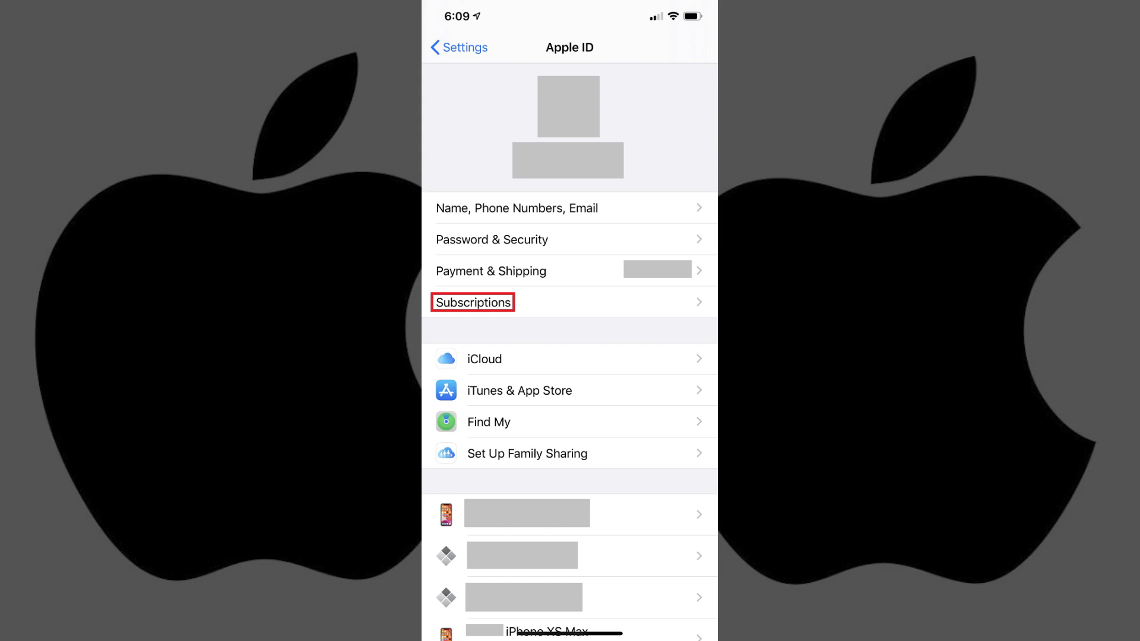
Step: Open Subscriptions from the Apple ID page
left_click(472, 302)
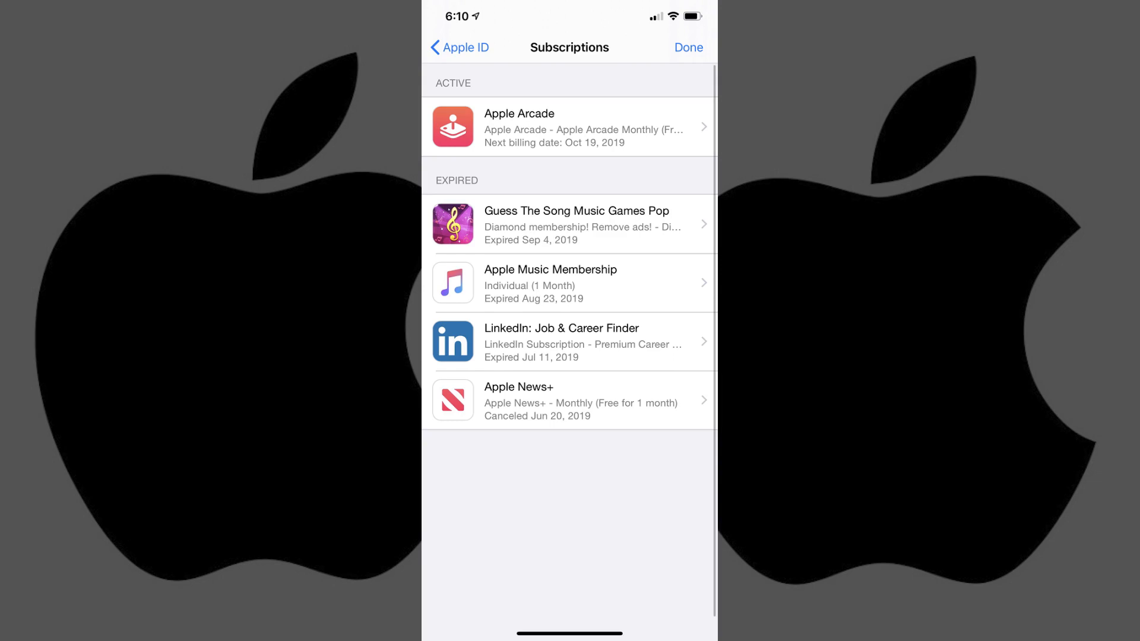
Step: Open the Apple Arcade subscription's $4.99 monthly plan details
left_click(569, 126)
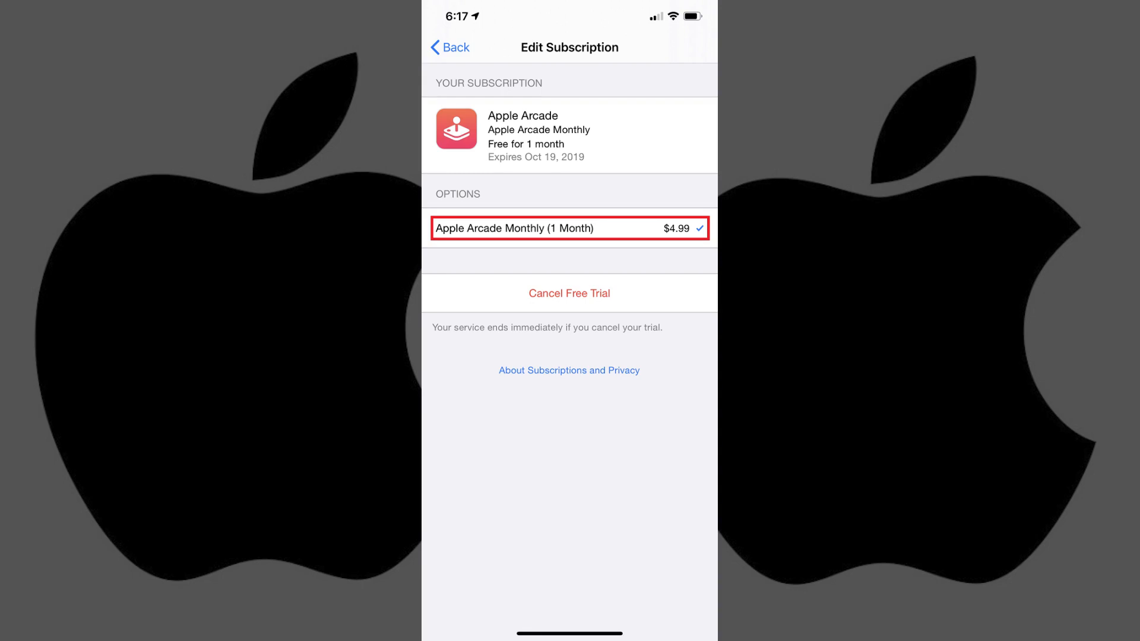
left_click(570, 293)
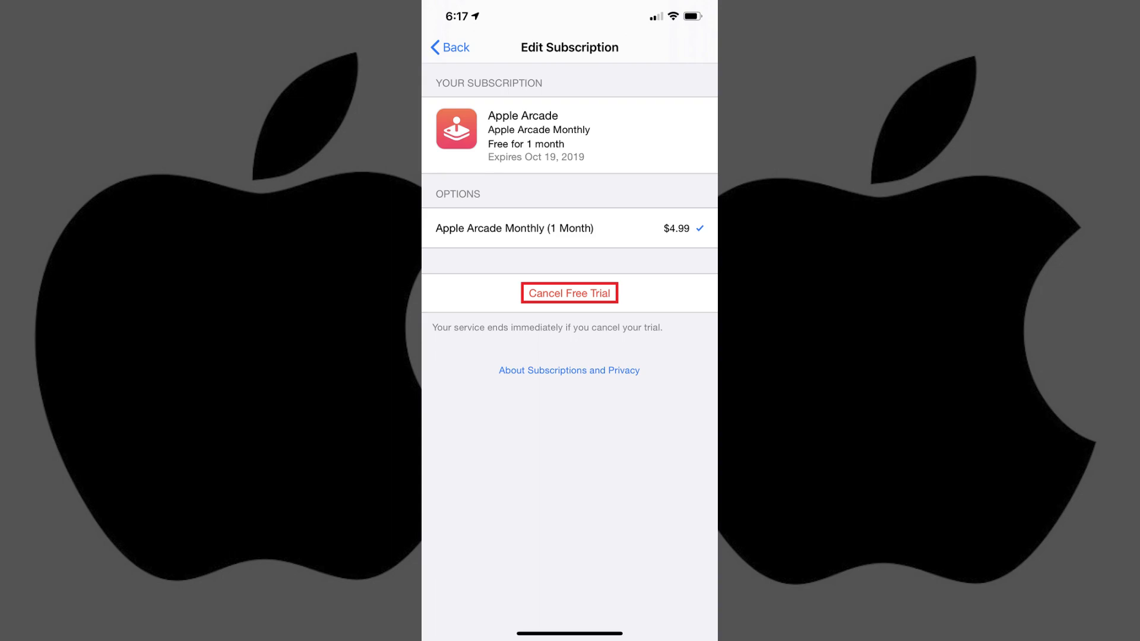
Step: Cancel the Apple Arcade free trial and confirm the warning
left_click(569, 293)
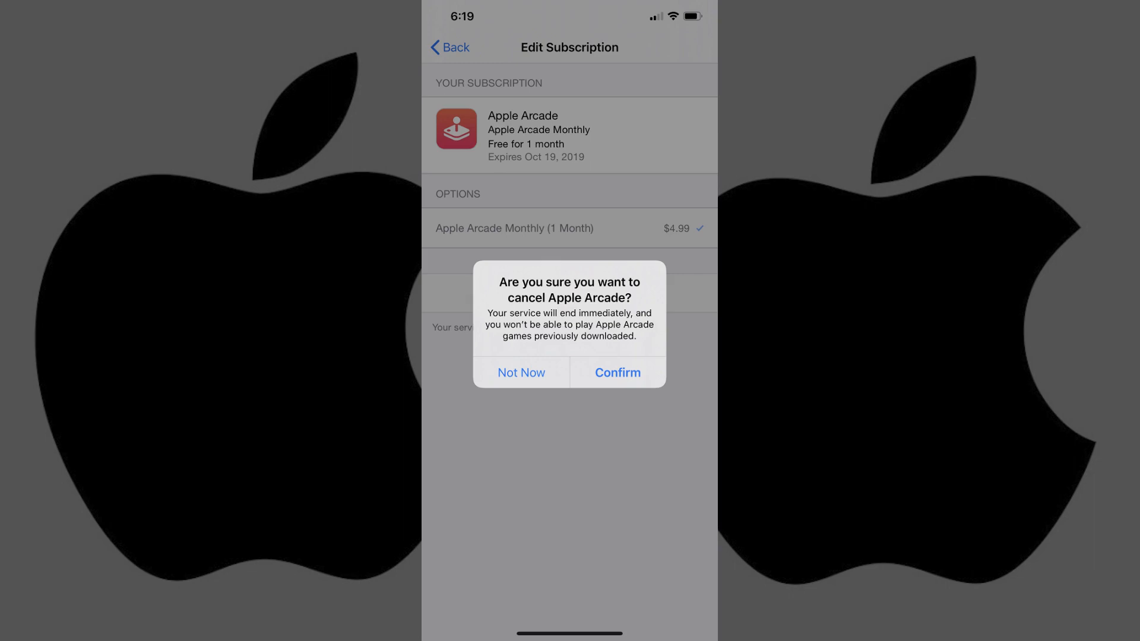
mouse_move(616, 372)
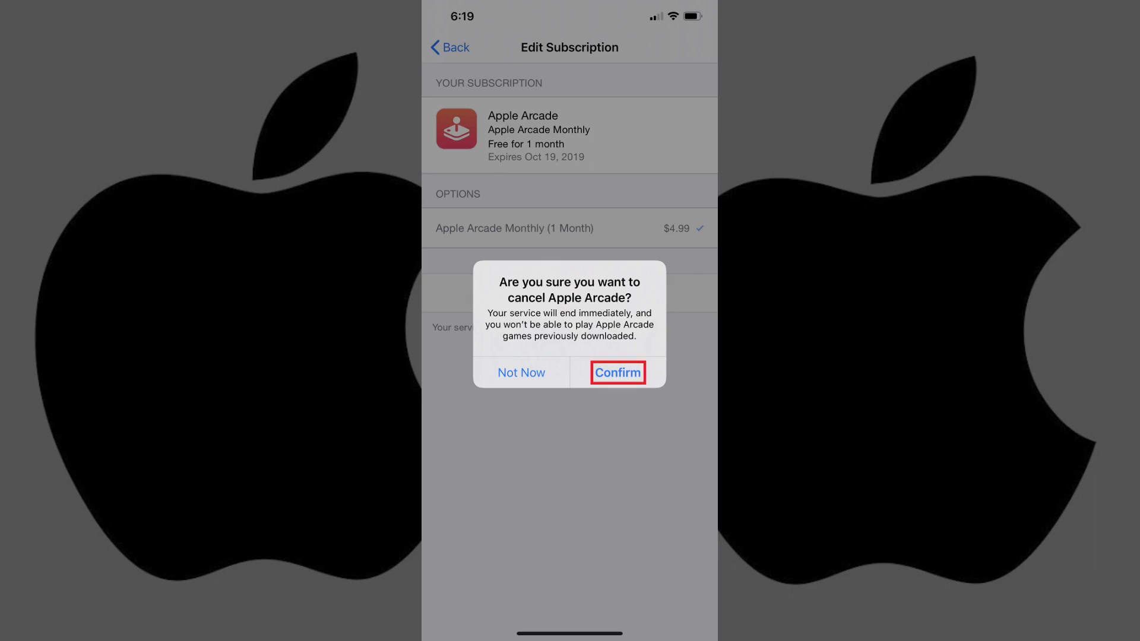
left_click(616, 372)
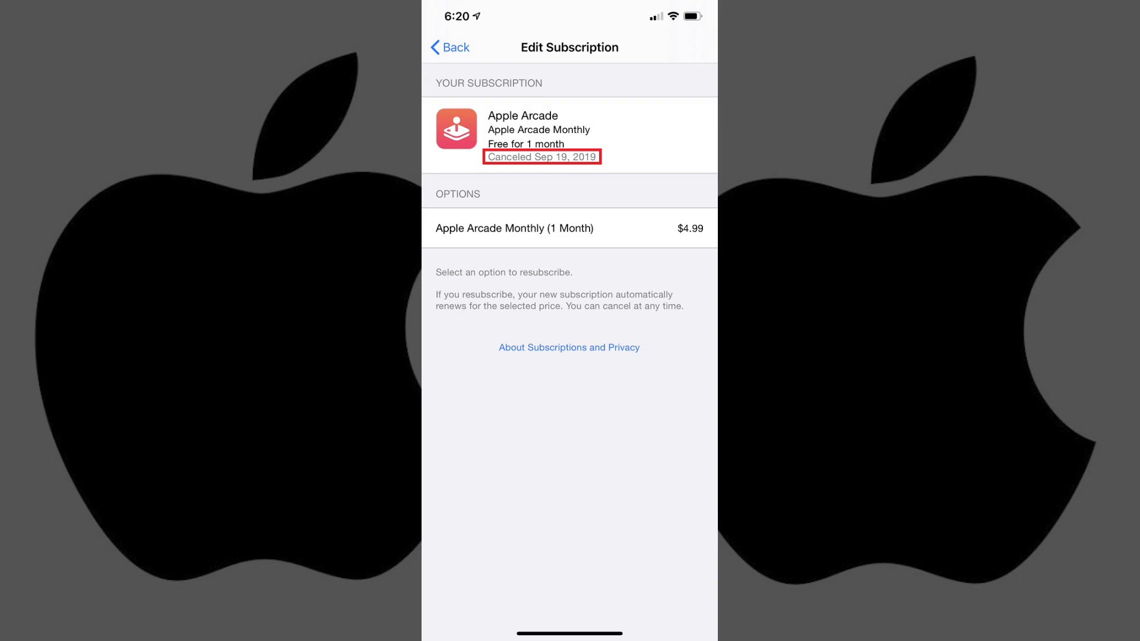
Step: Go back to the Subscriptions list, where Apple Arcade is now under Expired
left_click(449, 48)
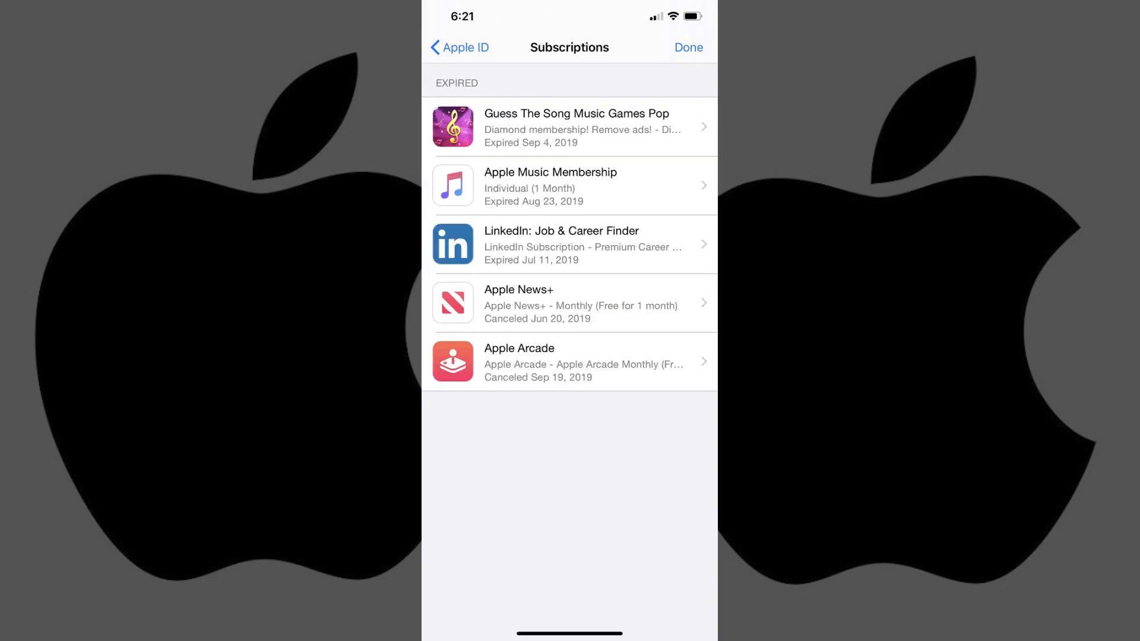